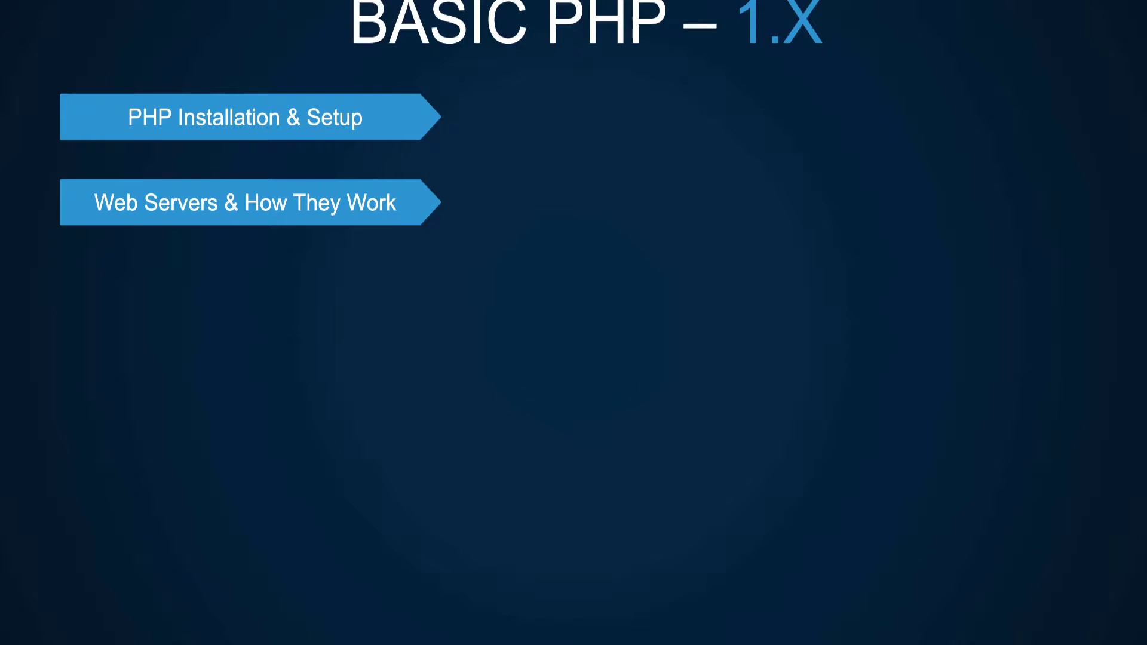
pyautogui.press('Right')
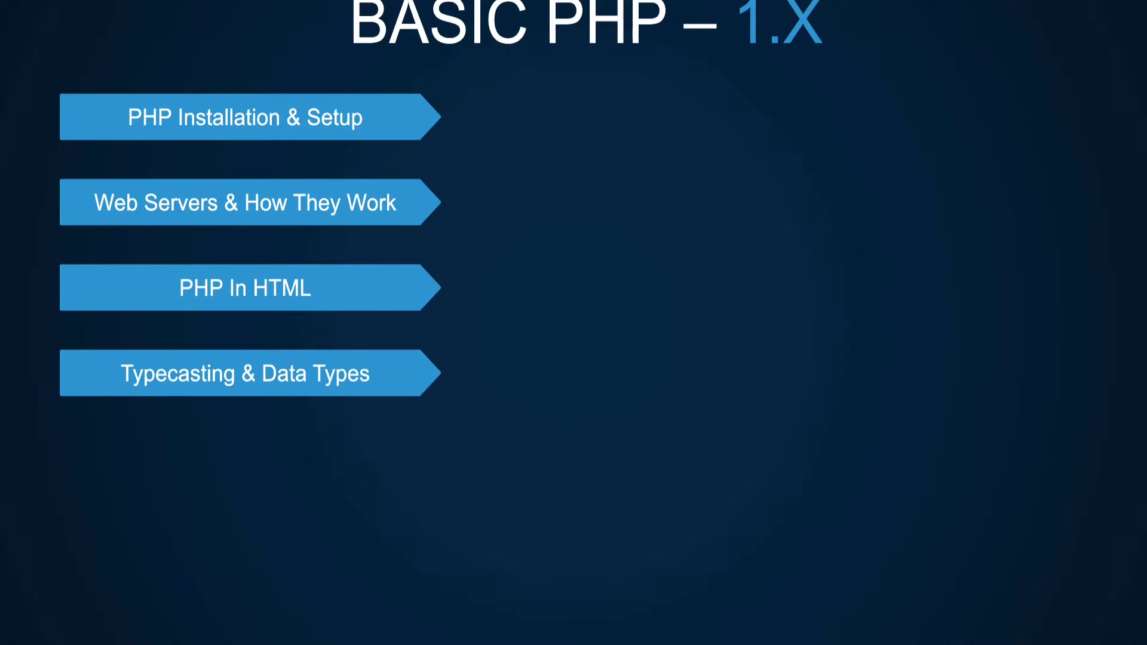